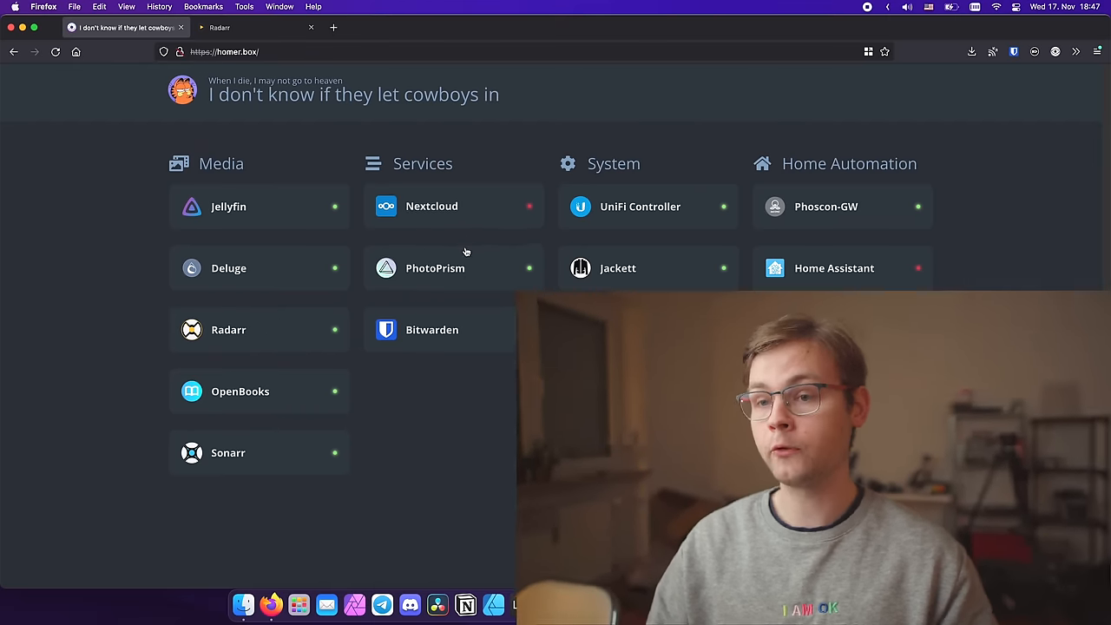
Open PhotoPrism from the Homer dashboard to view the photo library grid
left_click(434, 267)
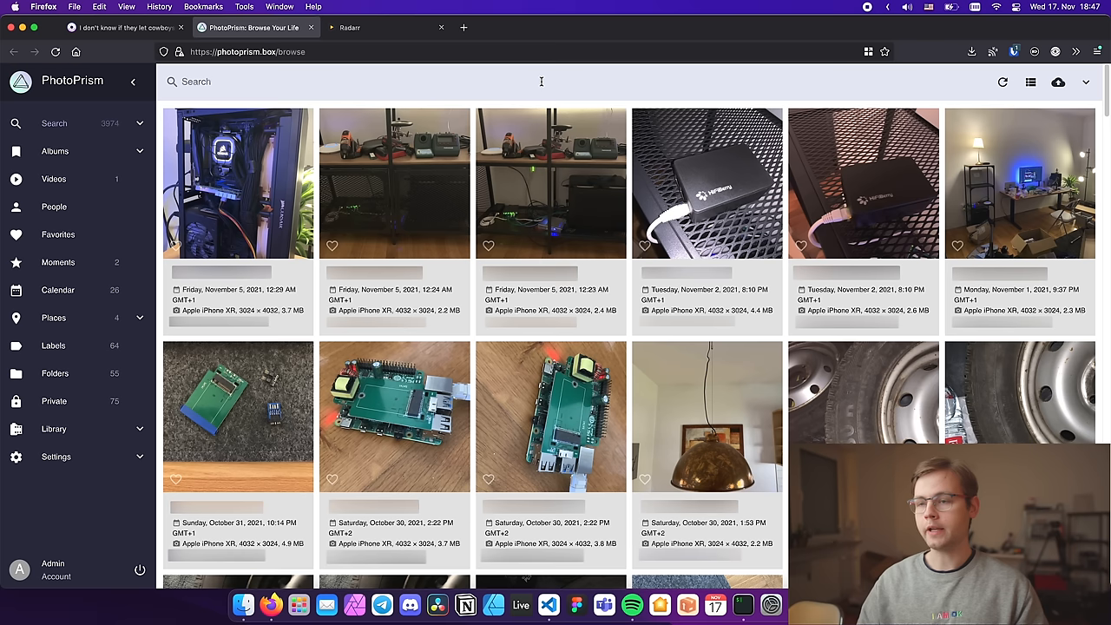
mouse_move(529, 77)
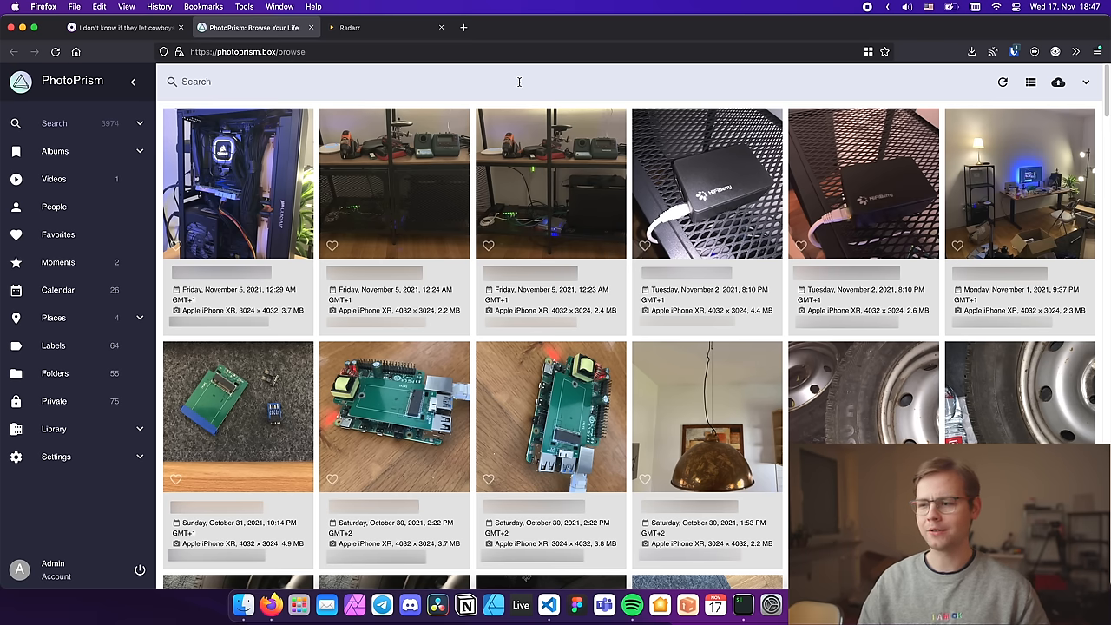
mouse_move(913, 424)
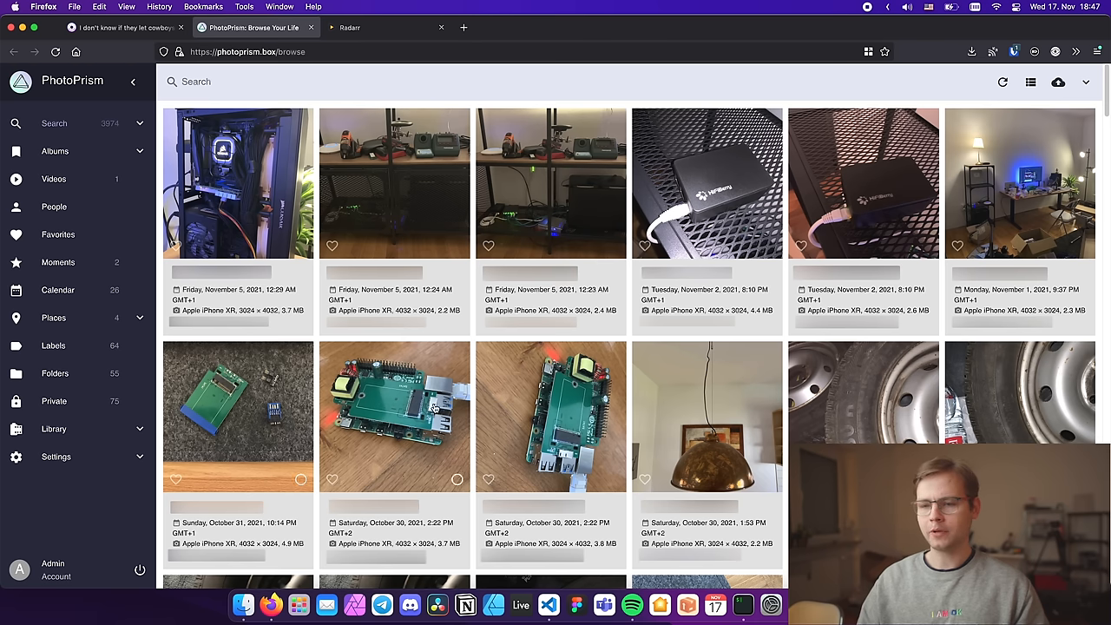
mouse_move(524, 392)
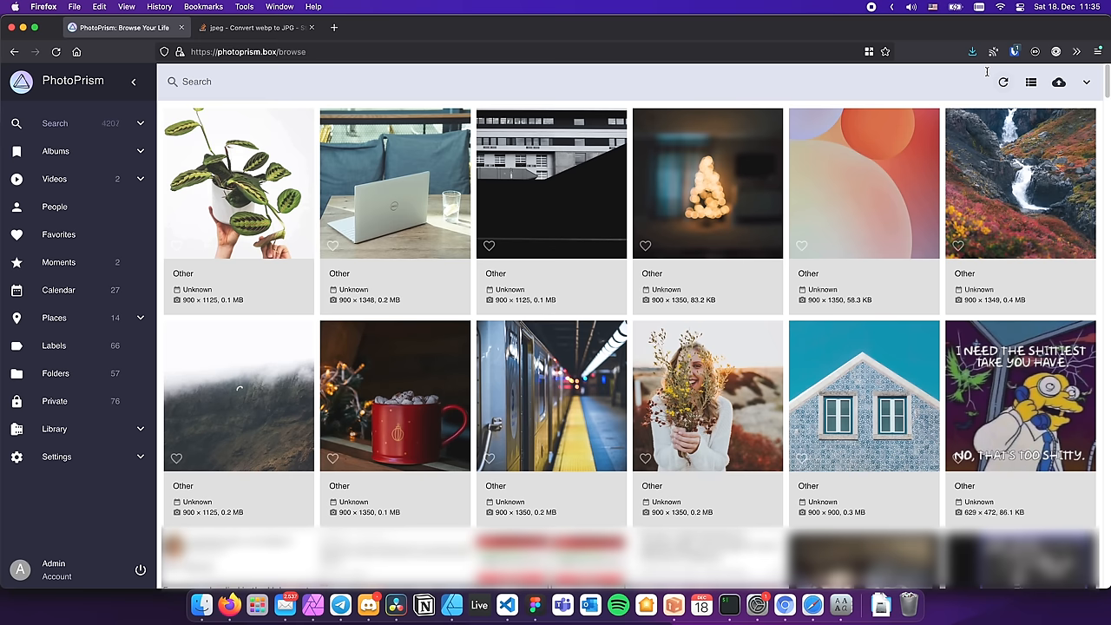
Search the PhotoPrism library for 'car'
left_click(1003, 82)
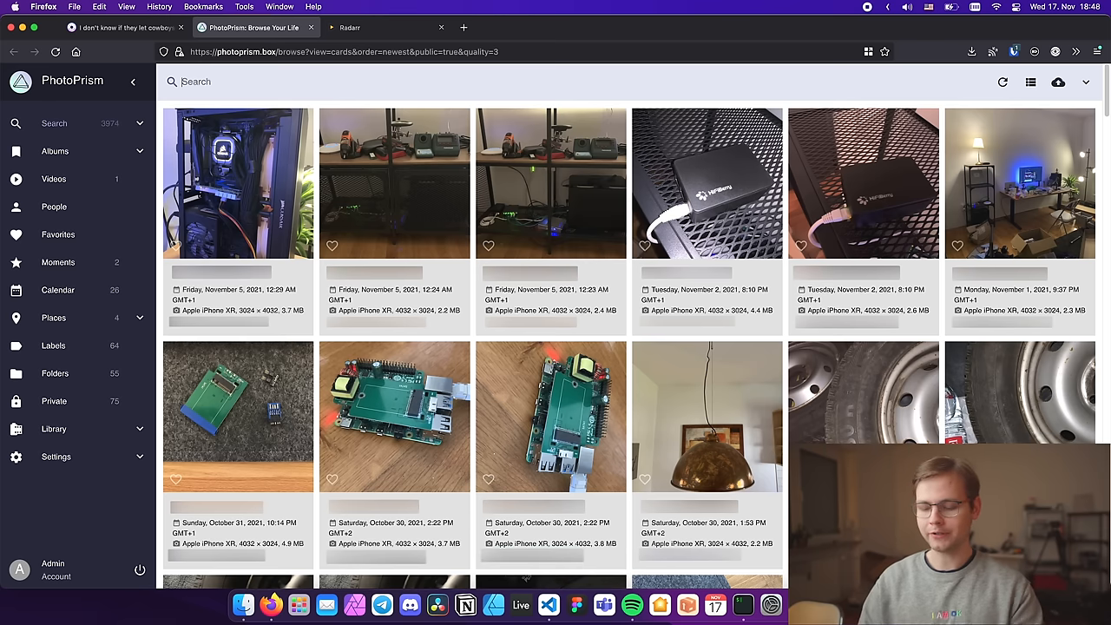
type("car")
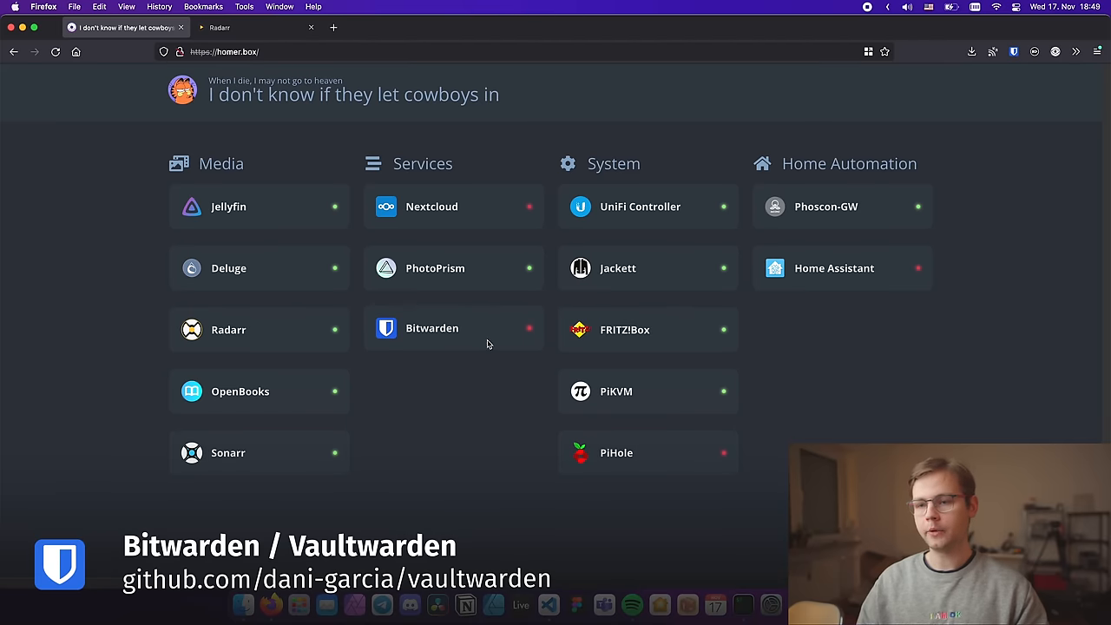
Open the Bitwarden tile to reach the Vaultwarden login page
left_click(431, 328)
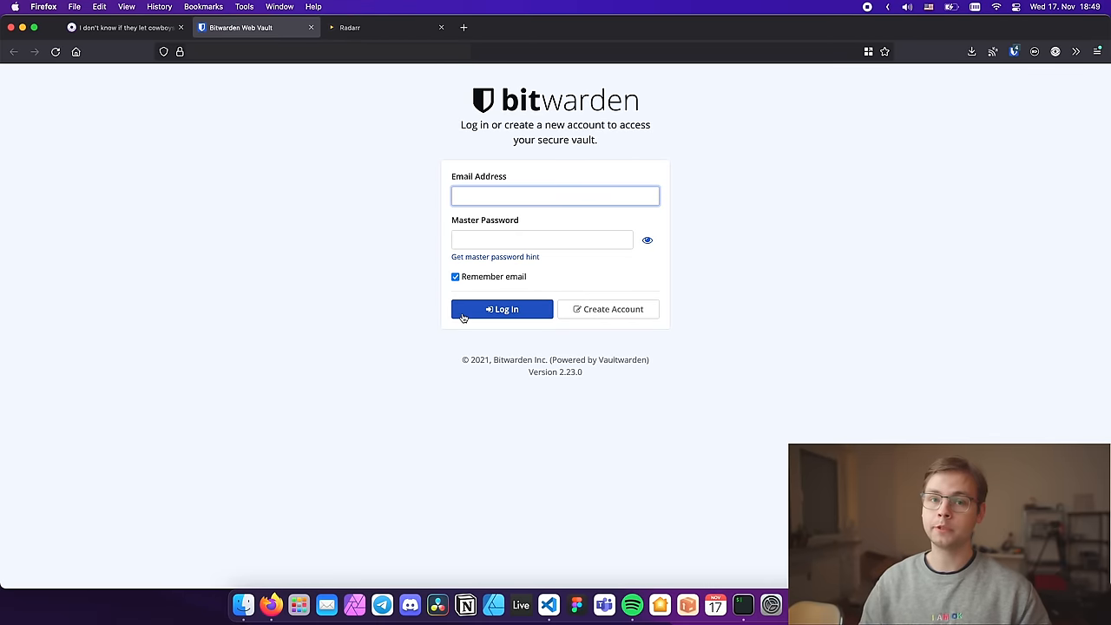
mouse_move(498, 329)
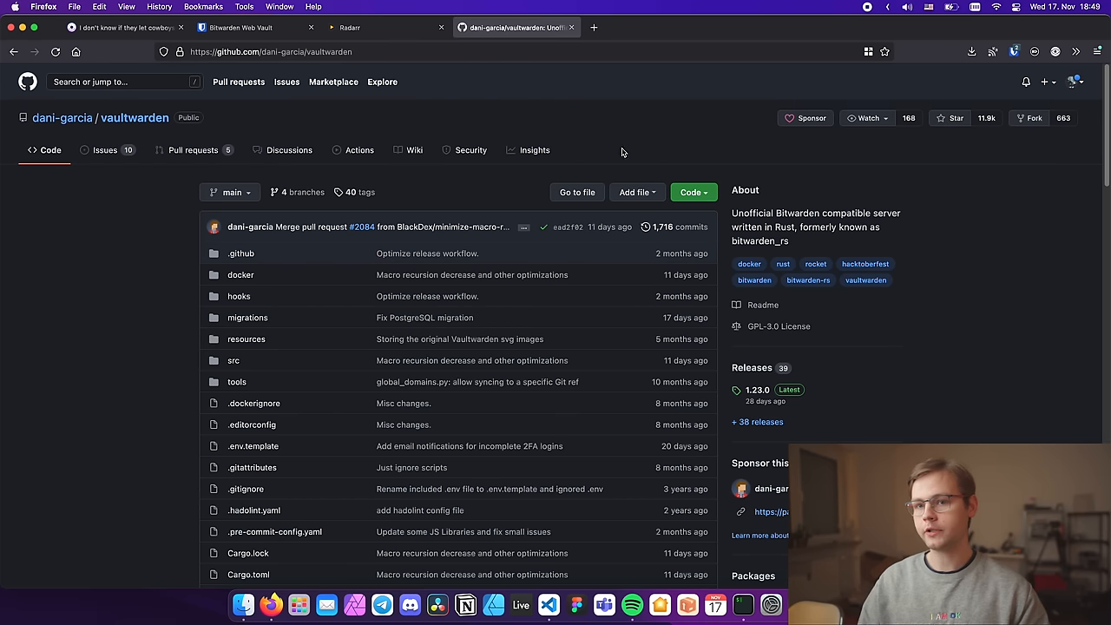
Scroll through the vaultwarden repository README on GitHub
scroll("down", 3)
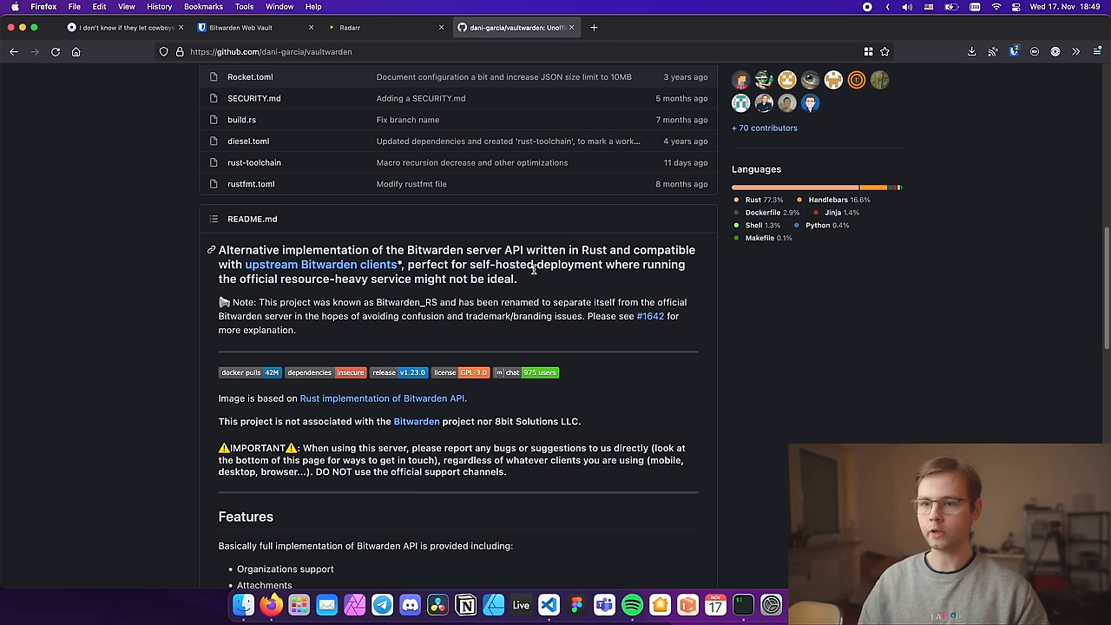
scroll("down", 3)
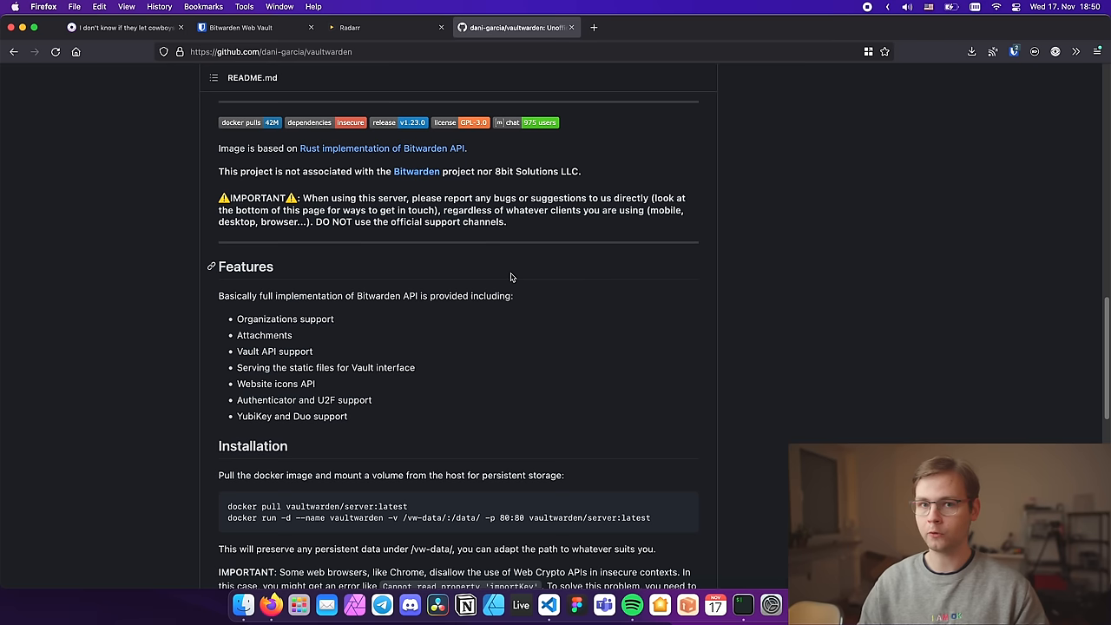
Return to the Bitwarden tab and open New.kdbx in KeeWeb
left_click(252, 27)
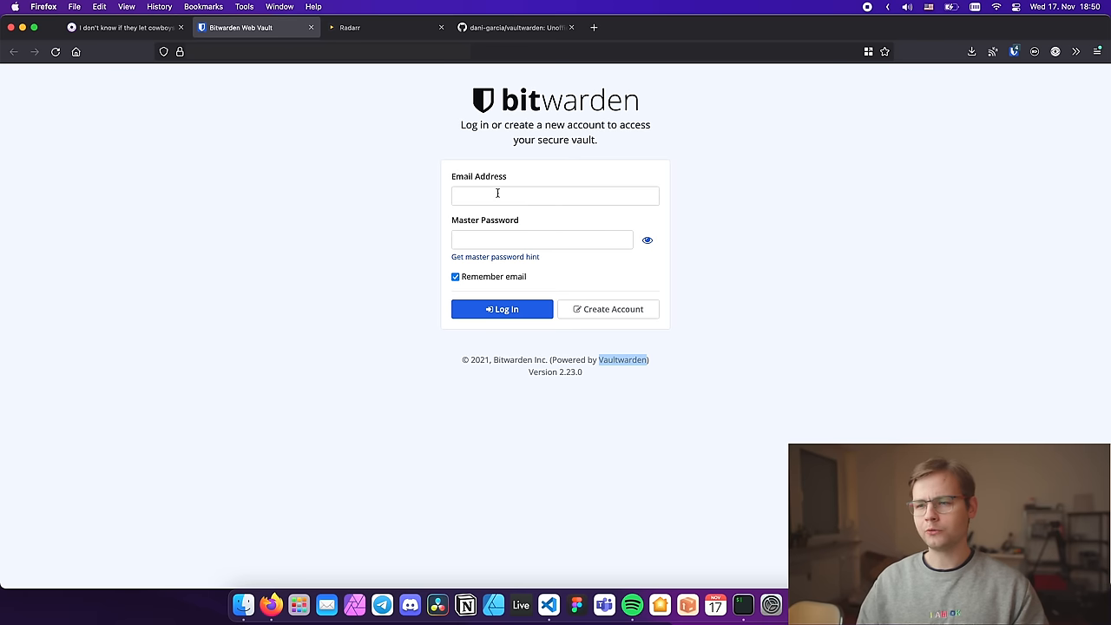
left_click(502, 309)
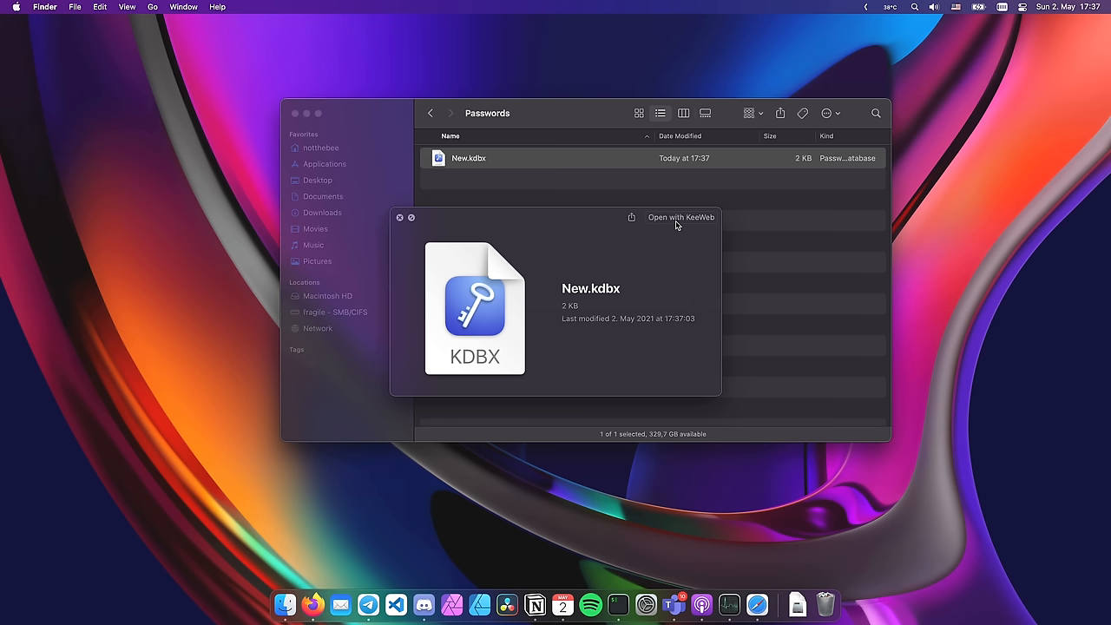
left_click(680, 217)
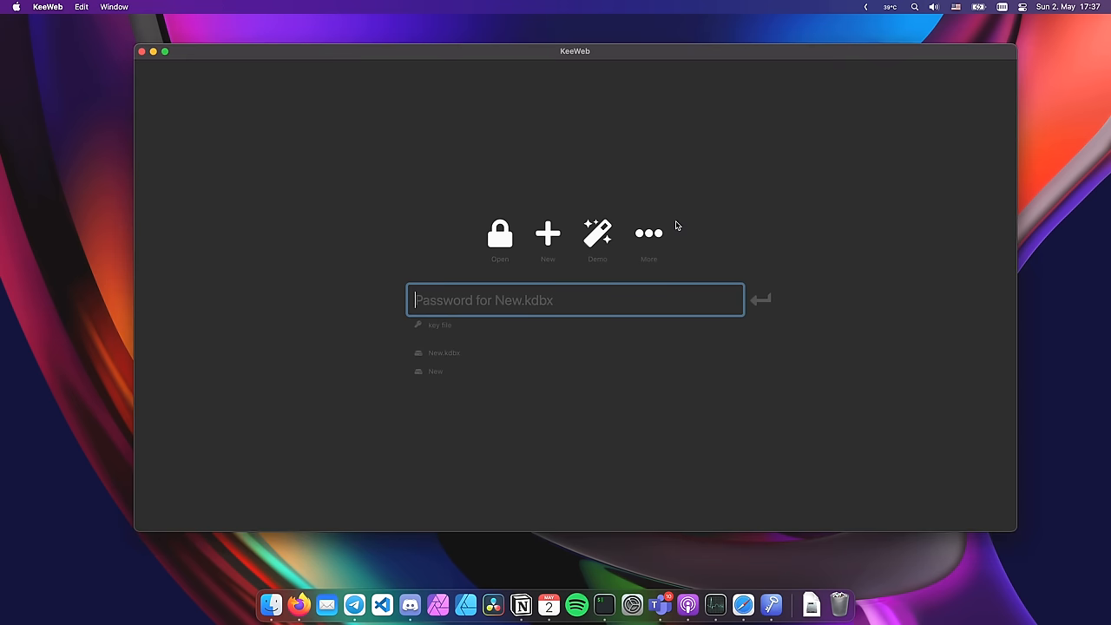